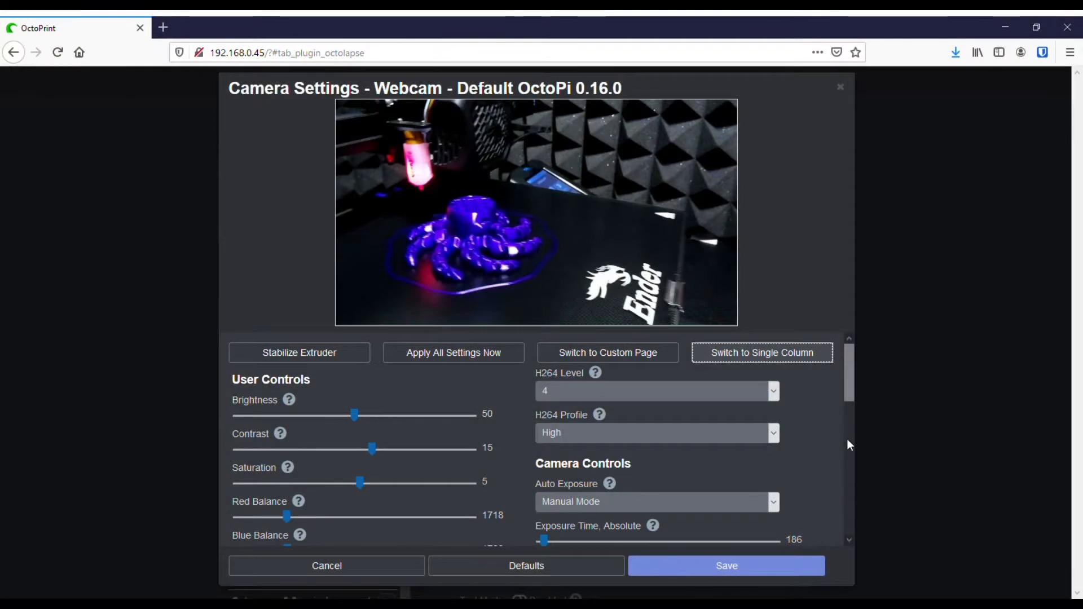
{"action": "mouse_move", "coordinate": [585, 430]}
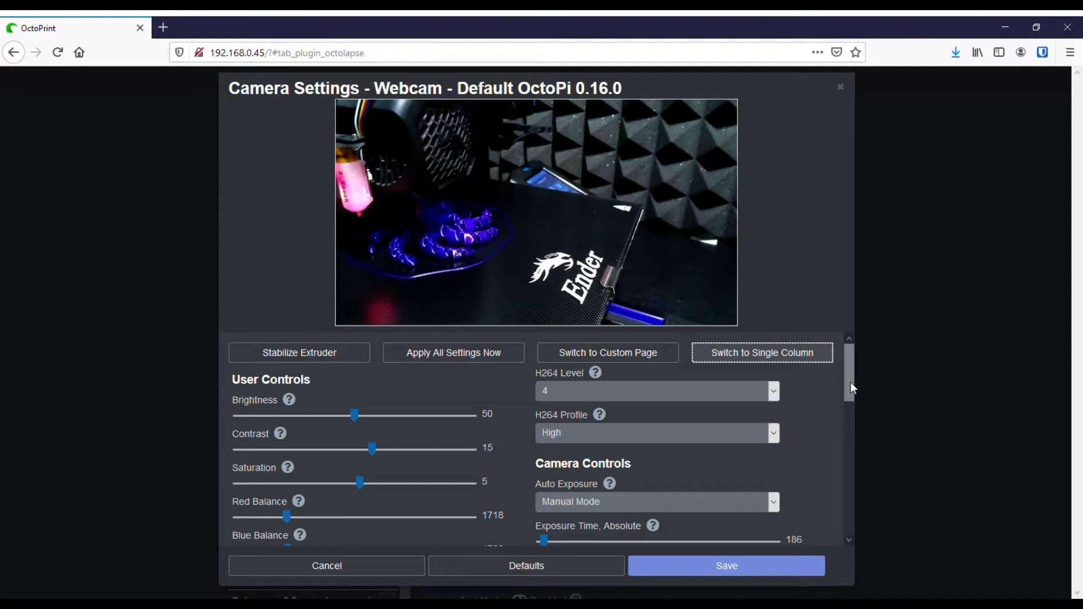
{"action": "scroll", "scroll_direction": "down", "scroll_amount": 3}
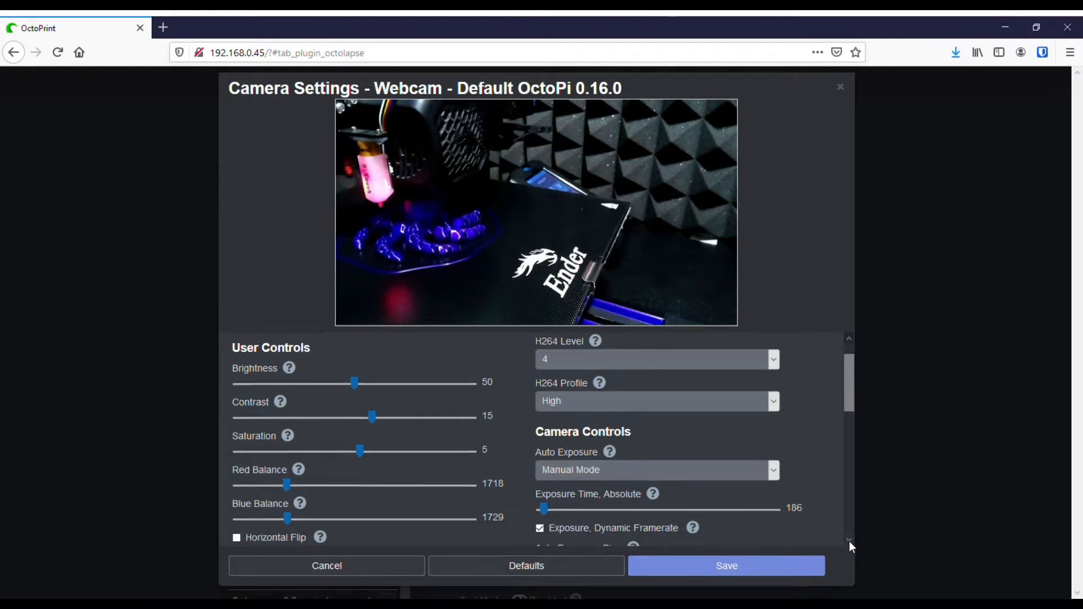
{"action": "scroll", "scroll_direction": "down", "scroll_amount": 3}
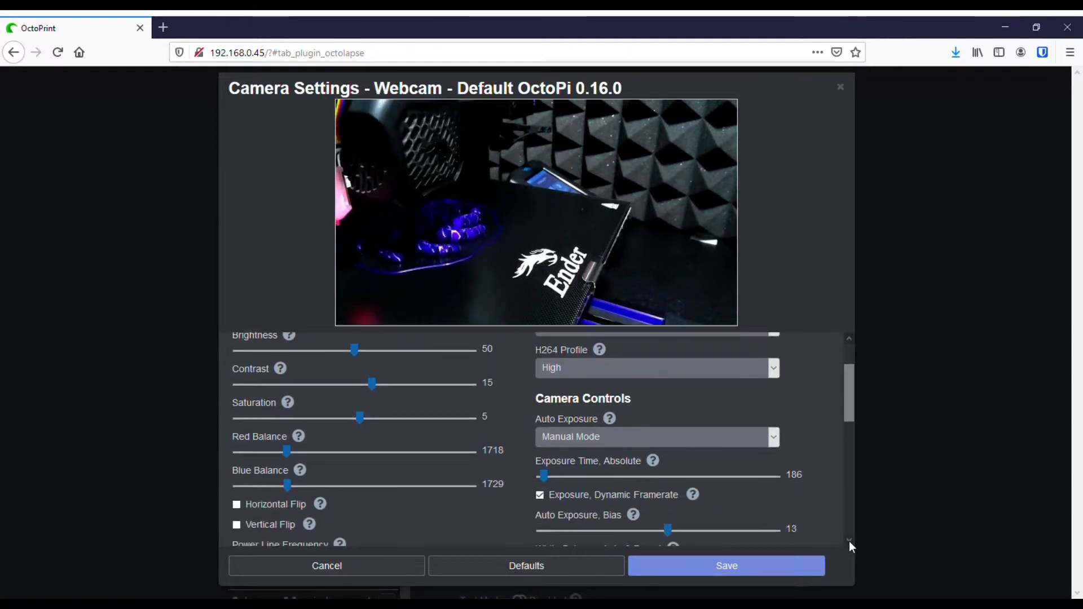
{"action": "scroll", "scroll_direction": "down", "scroll_amount": 3}
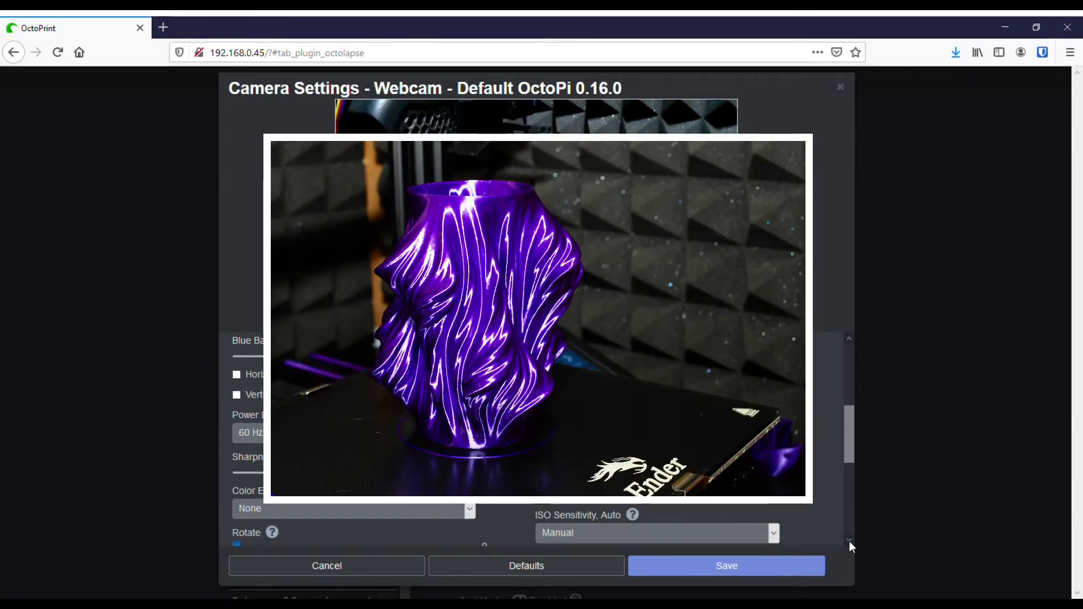
{"action": "scroll", "scroll_direction": "down", "scroll_amount": 3}
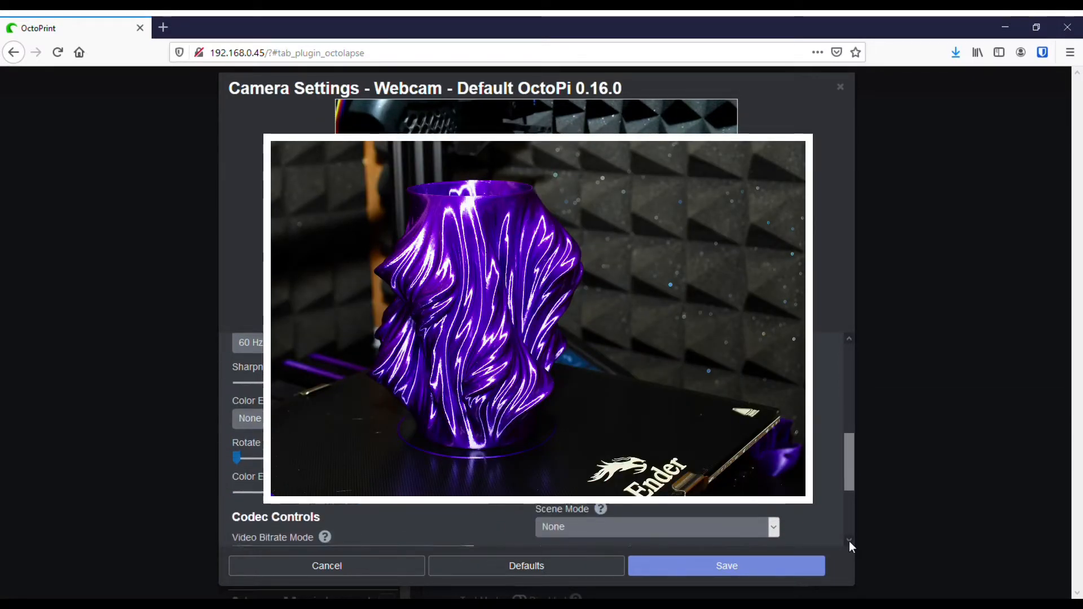
{"action": "scroll", "scroll_direction": "down", "scroll_amount": 3}
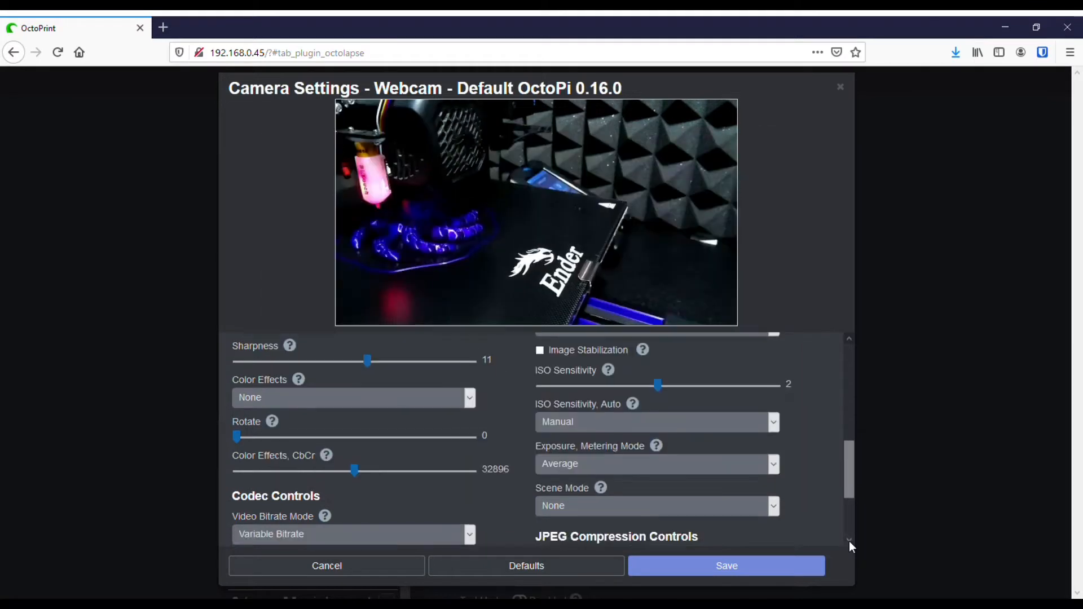
{"action": "scroll", "scroll_direction": "down", "scroll_amount": 3}
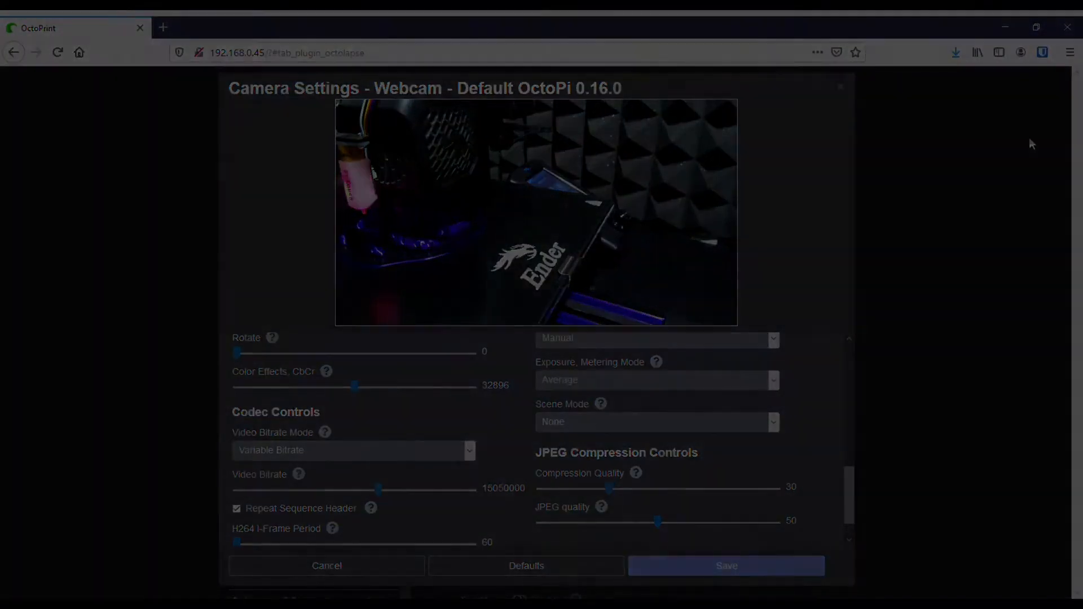
{"action": "scroll", "scroll_direction": "up", "scroll_amount": 3}
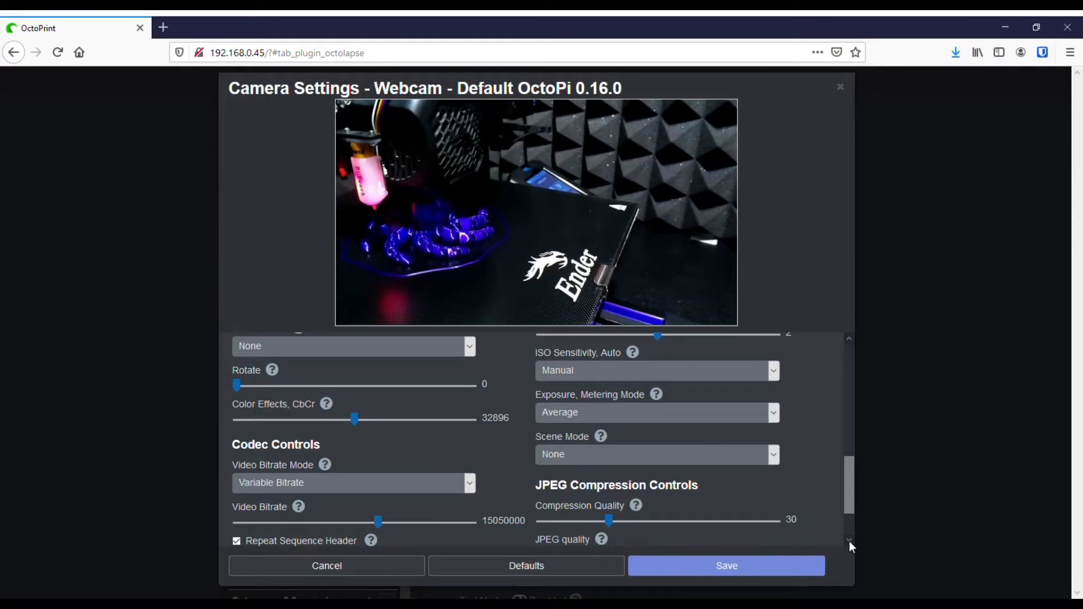
{"action": "scroll", "scroll_direction": "down", "scroll_amount": 3}
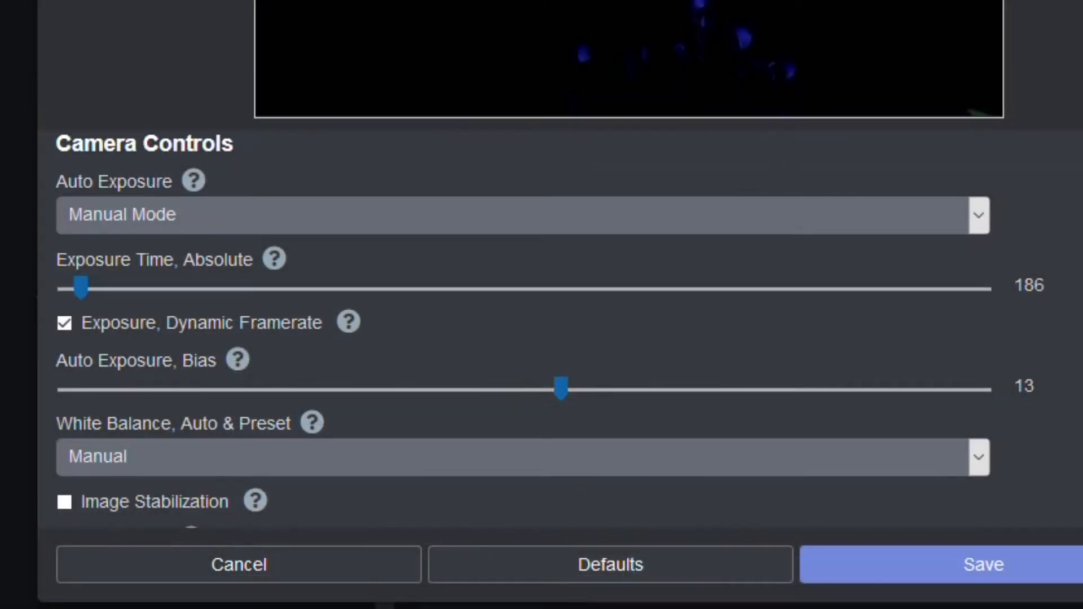
{"action": "scroll", "scroll_direction": "down", "scroll_amount": 3}
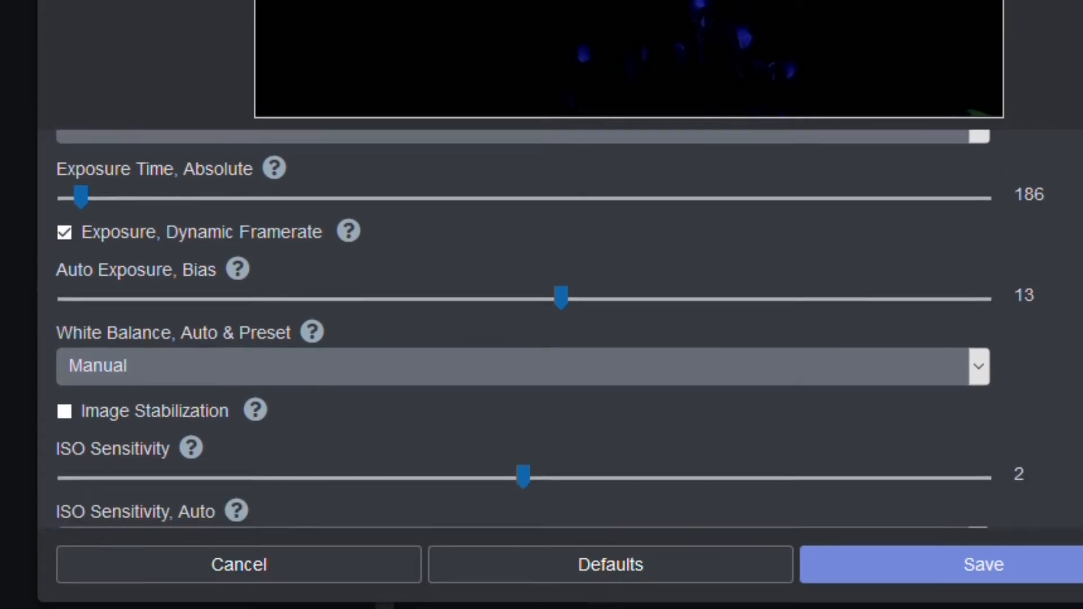
{"action": "scroll", "scroll_direction": "down", "scroll_amount": 3}
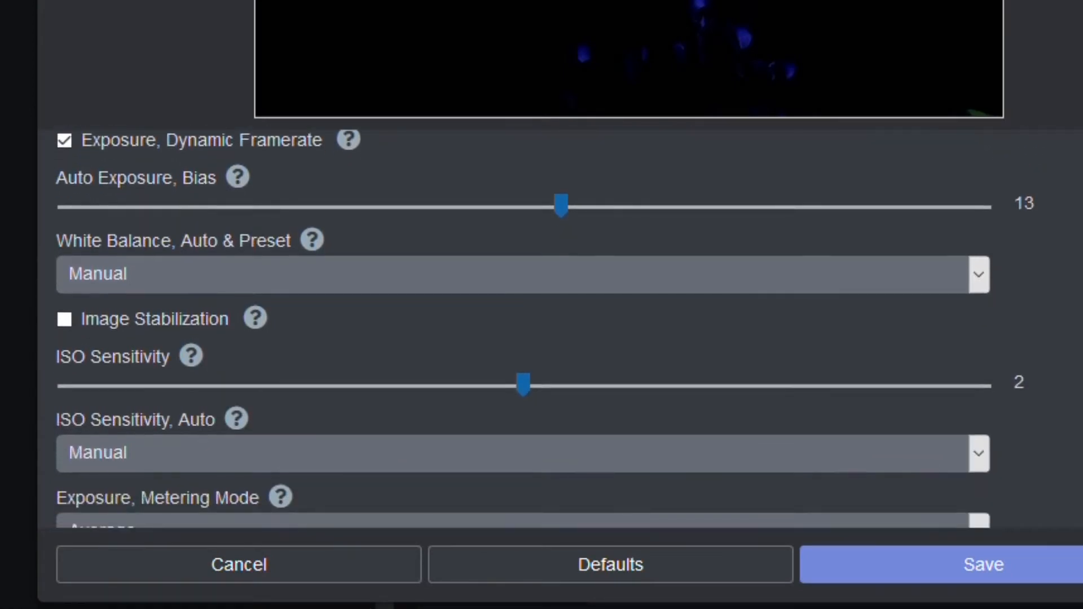
{"action": "scroll", "scroll_direction": "down", "scroll_amount": 3}
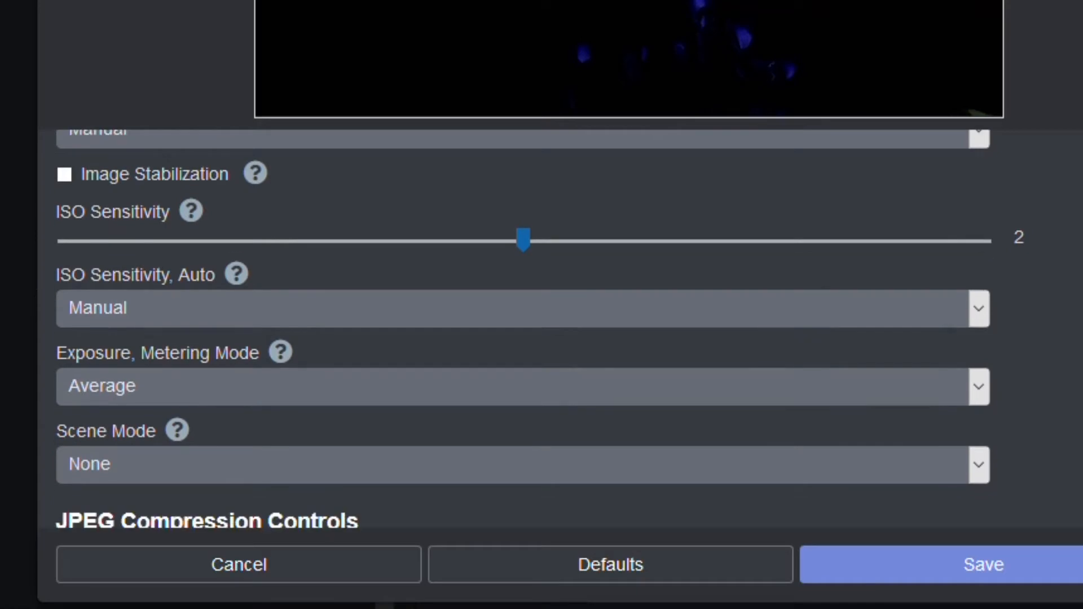
{"action": "scroll", "scroll_direction": "down", "scroll_amount": 3}
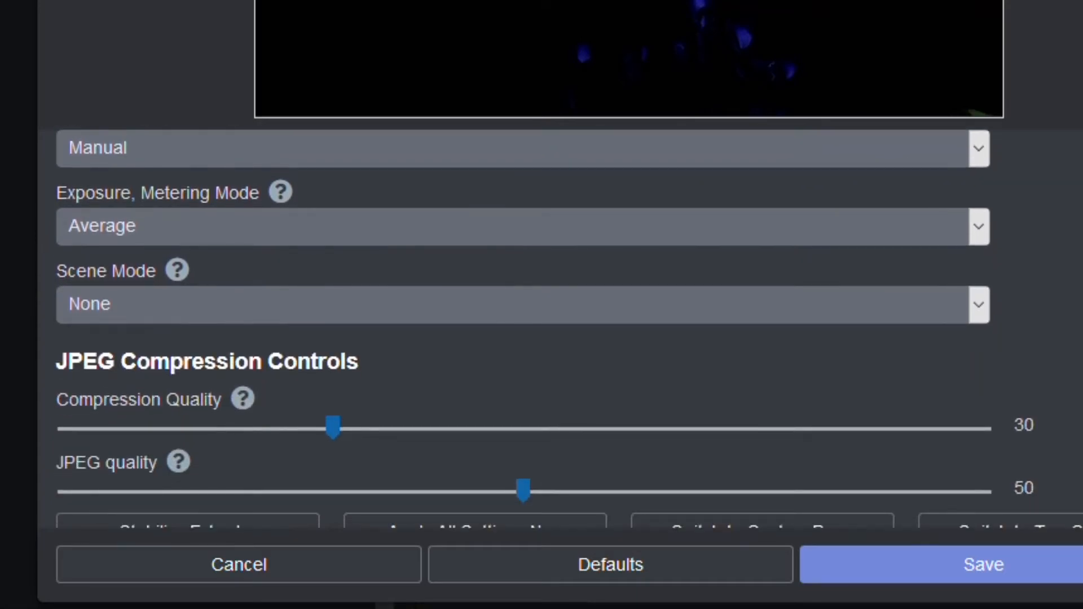